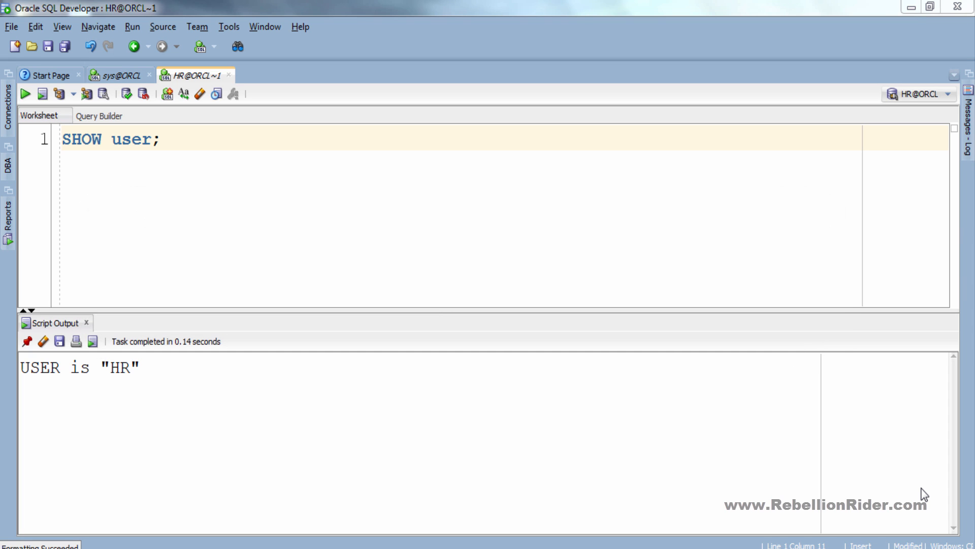
Write a --Union comment and SELECT first_name, last_name FROM cricket UNION ... FROM football; and select it
type("--Union")
type("SELECT first_name, last_name FROM cricket")
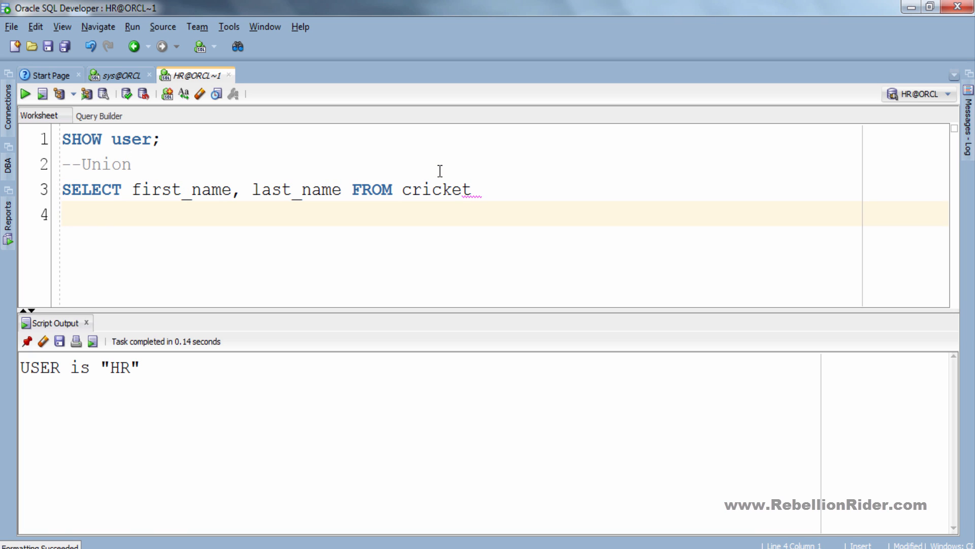
type("UNION")
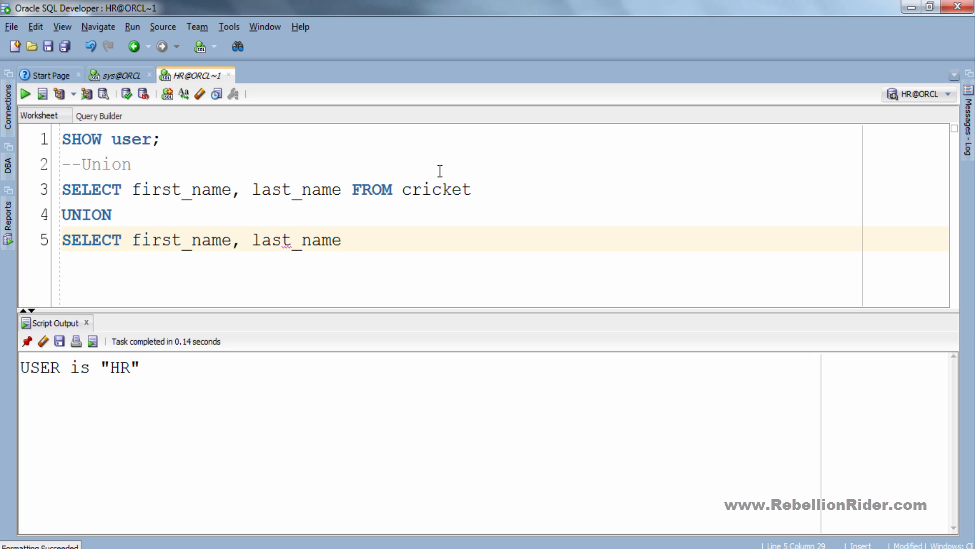
type("FROM football;")
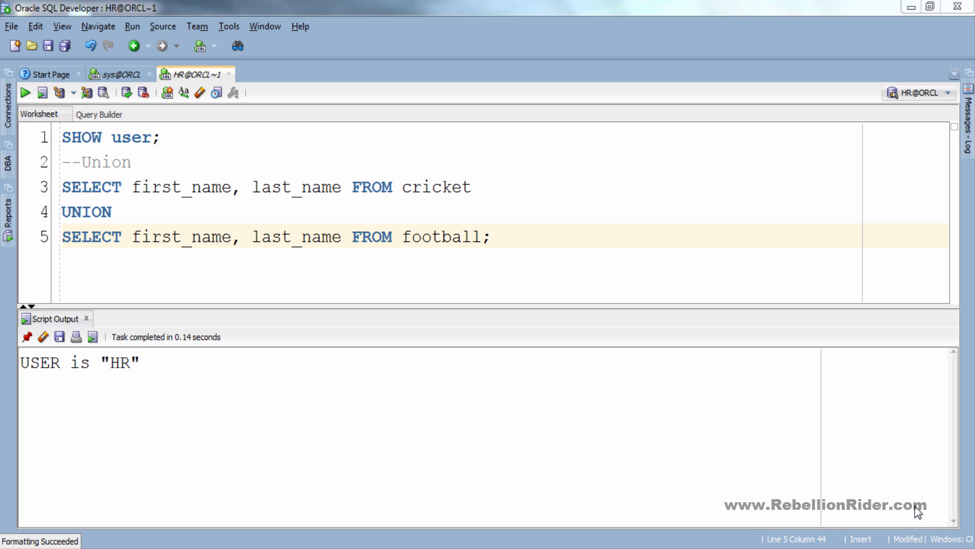
left_click(360, 236)
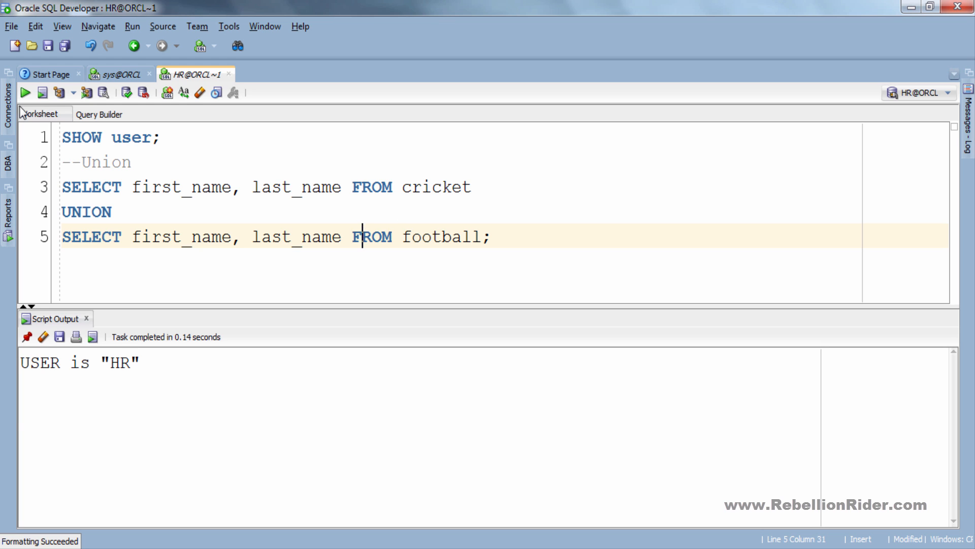
Run the UNION query for five distinct names, then add a UNION ALL version below
left_click(21, 91)
type("--Union All")
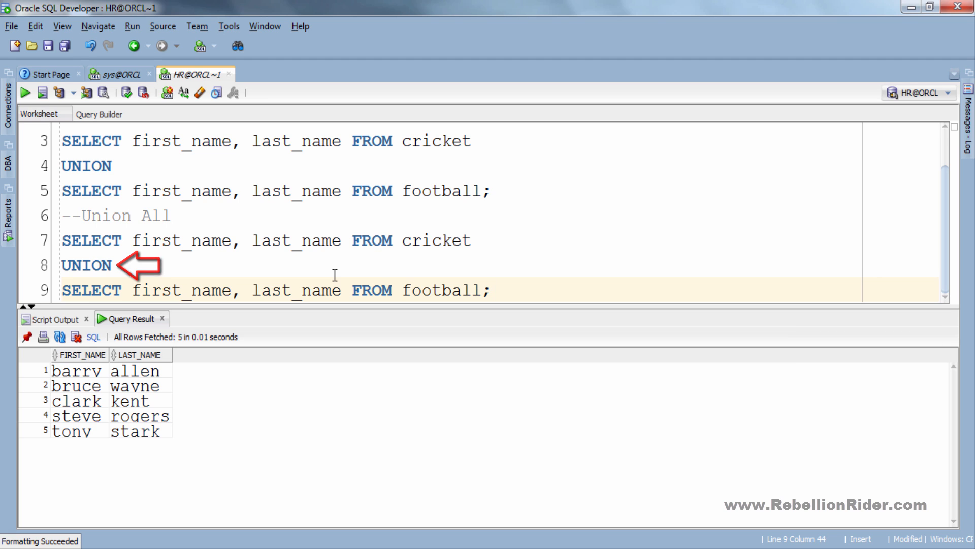
type("ALL")
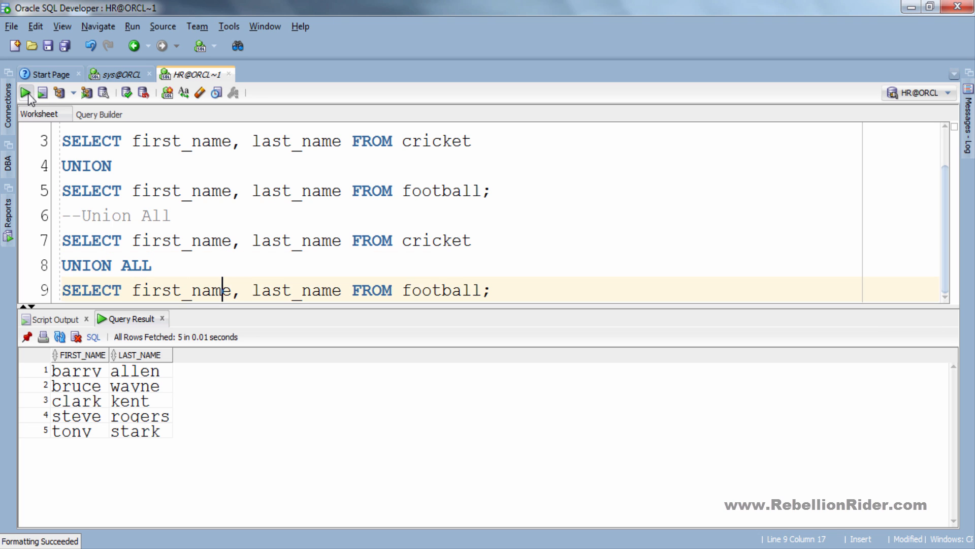
Run UNION ALL for six rows with a duplicate, then reorder the second SELECT to last_name, first_name
left_click(23, 91)
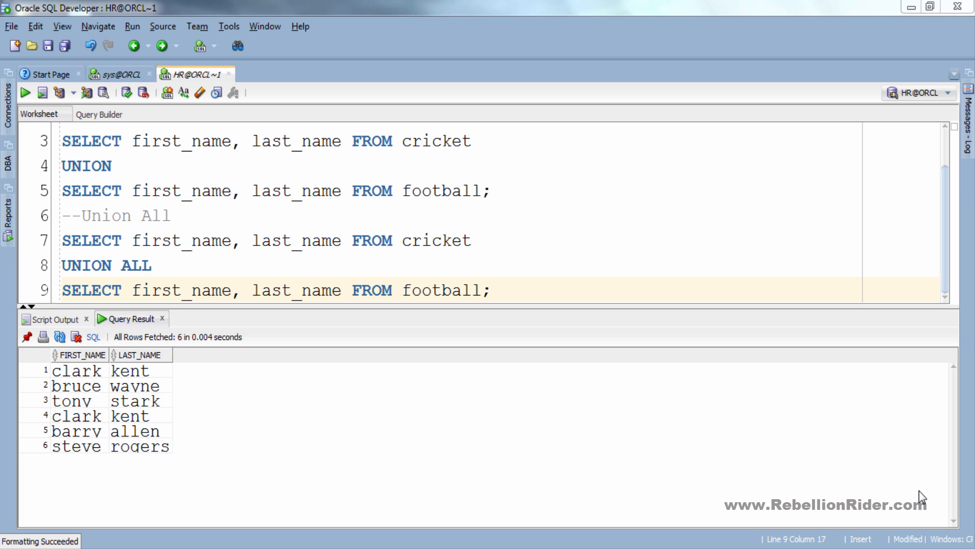
double_click(181, 290)
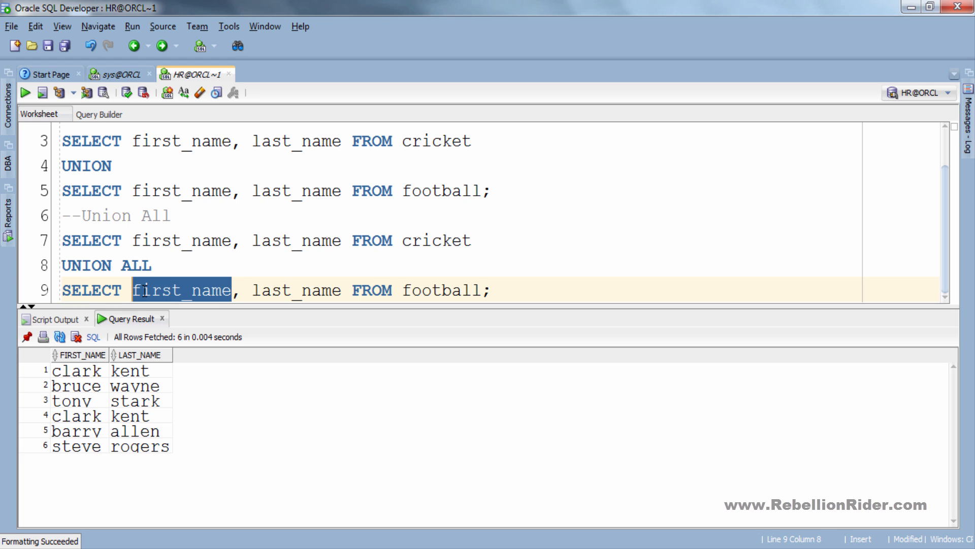
type("last_name")
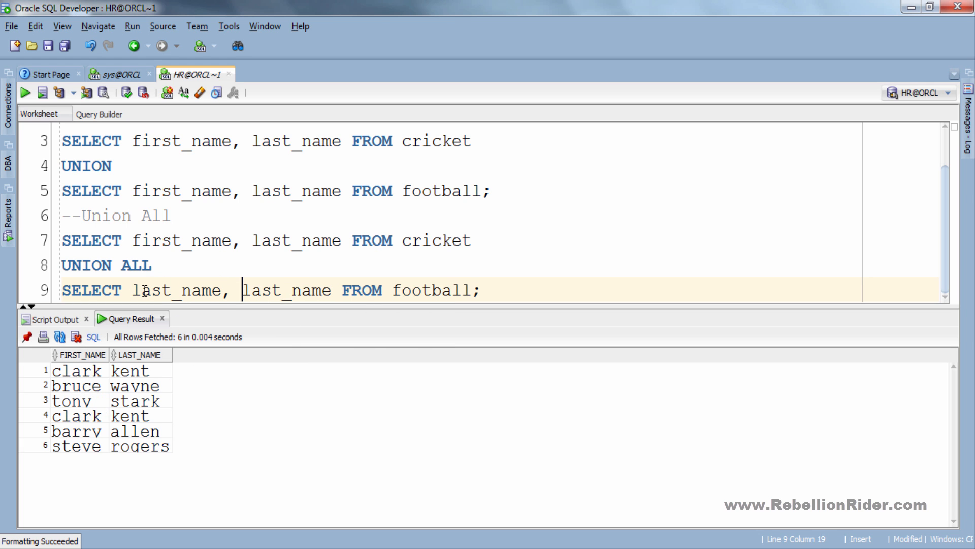
type("first_name")
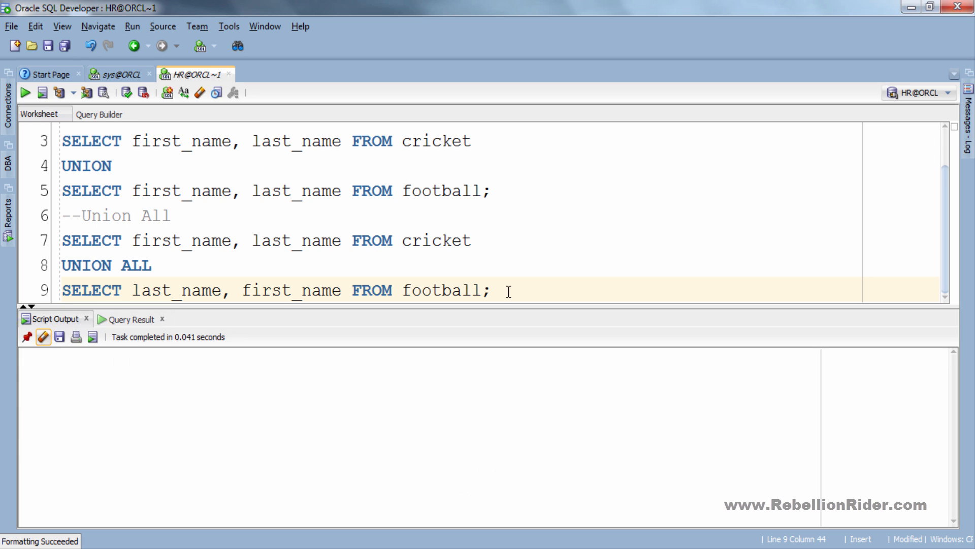
Run DESC demo_emp; to show its name and age columns, then SELECT * FROM demo_emp; for its three rows
type("--demo")
type("DESC demo")
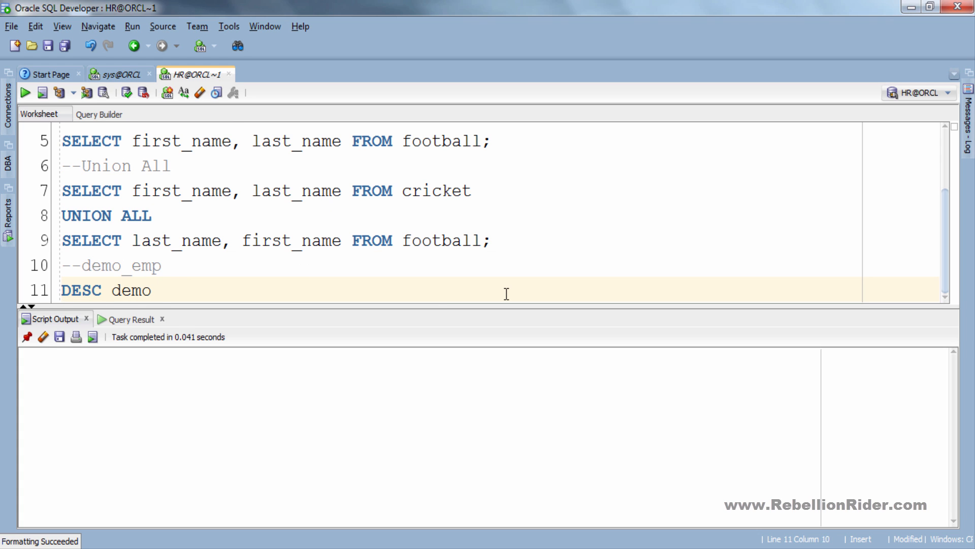
type("_emp;")
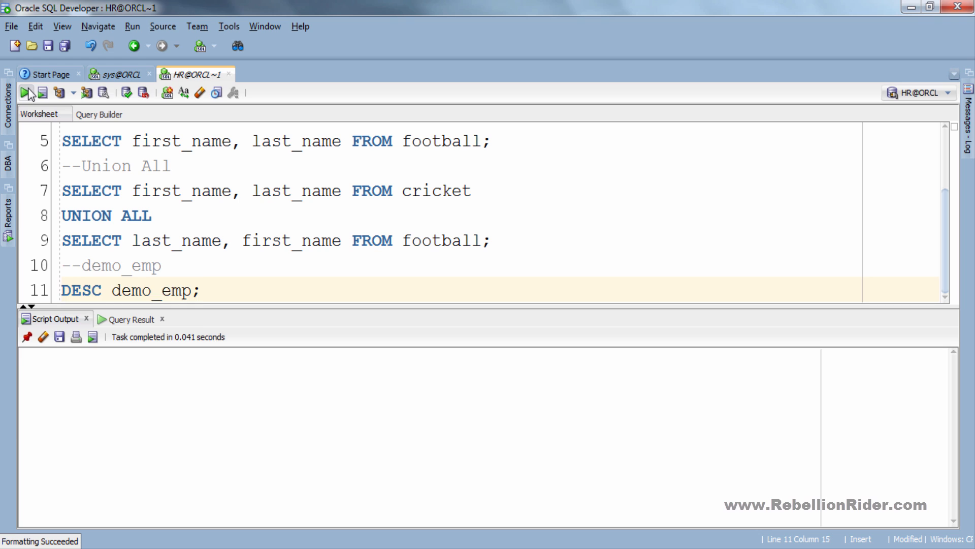
left_click(22, 93)
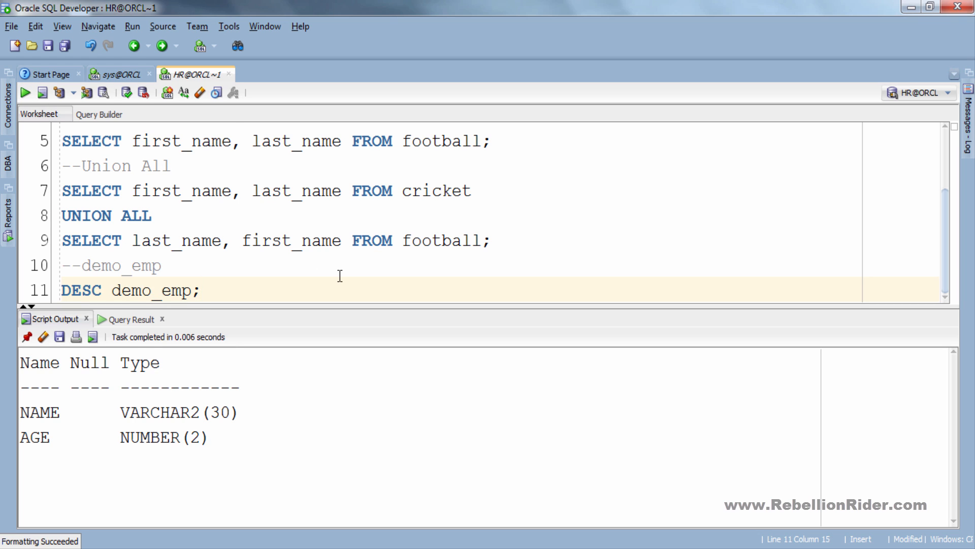
type("SELECT * FROM")
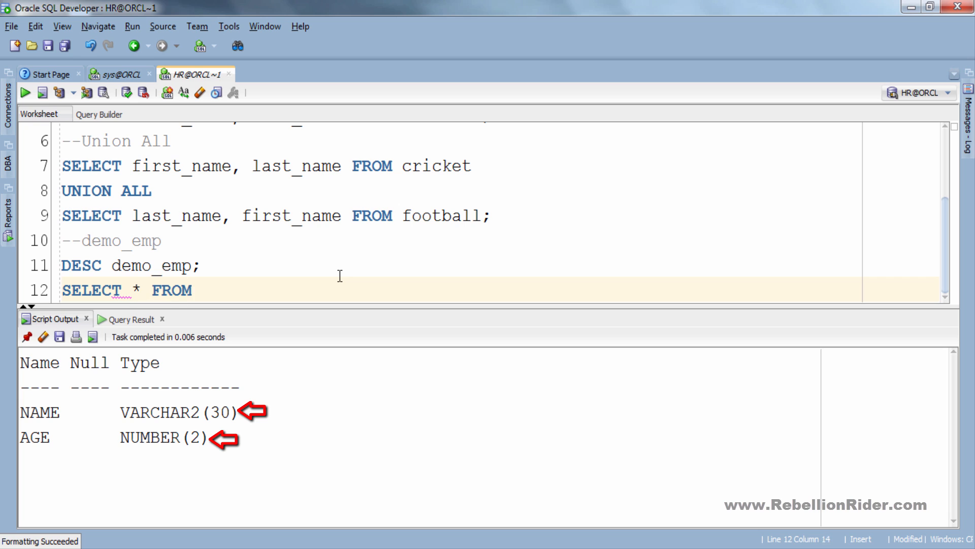
type("demo_emp;")
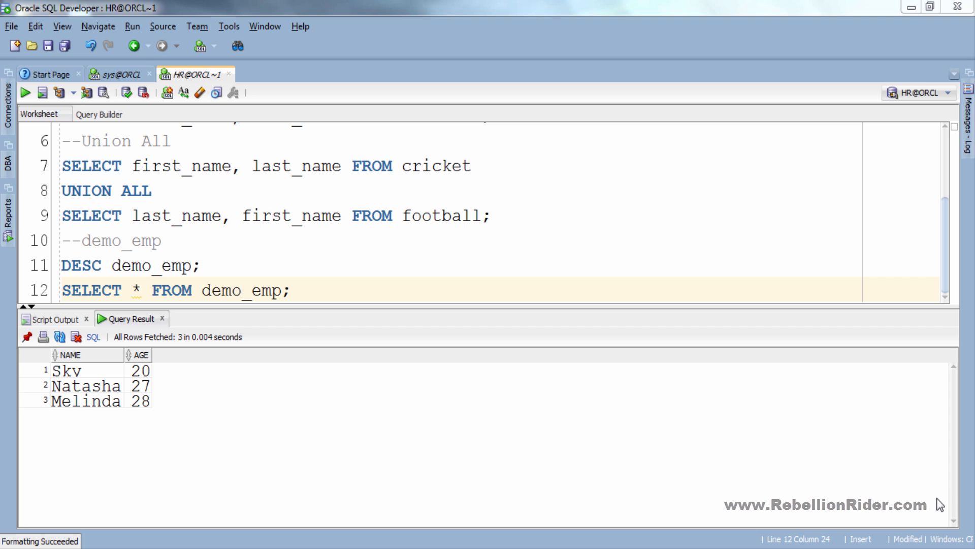
type("SELECT")
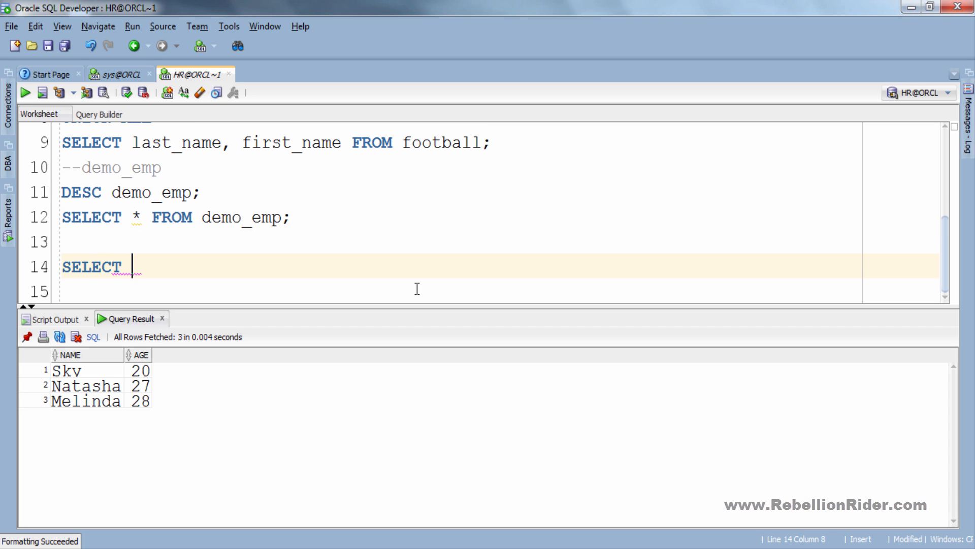
Run SELECT first_name, last_name FROM football UNION SELECT name, age FROM demo_emp; hitting ORA-01790
type("first_name, last_name FROM")
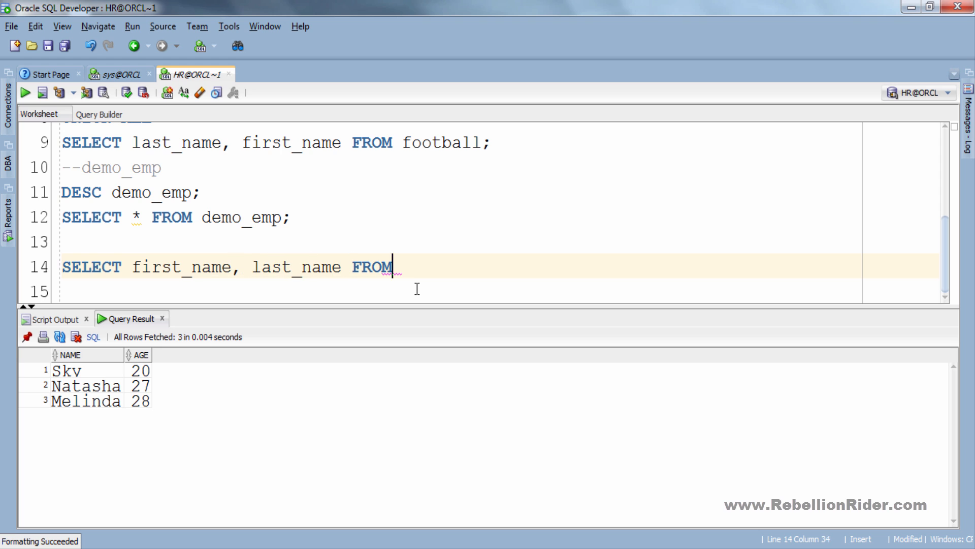
type("football")
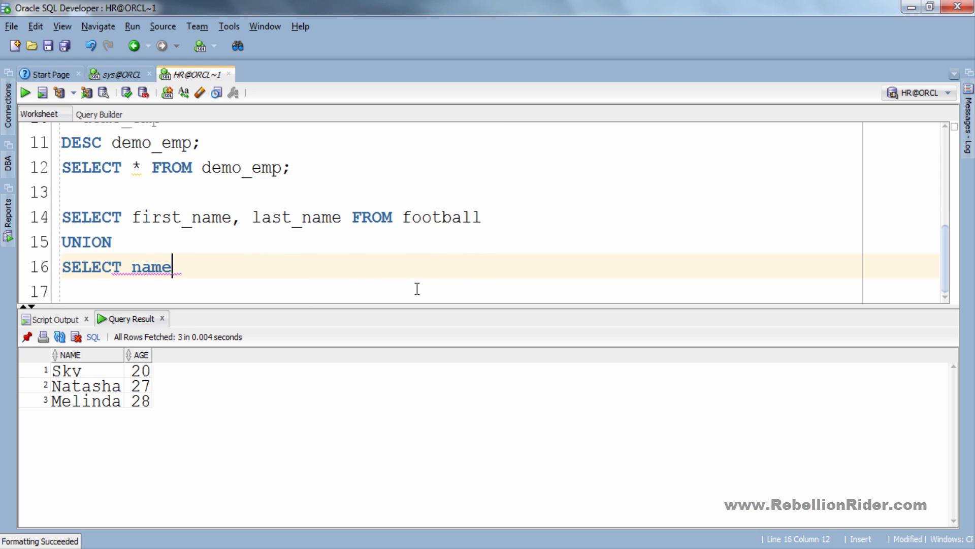
type(", age FROM demo_emp;")
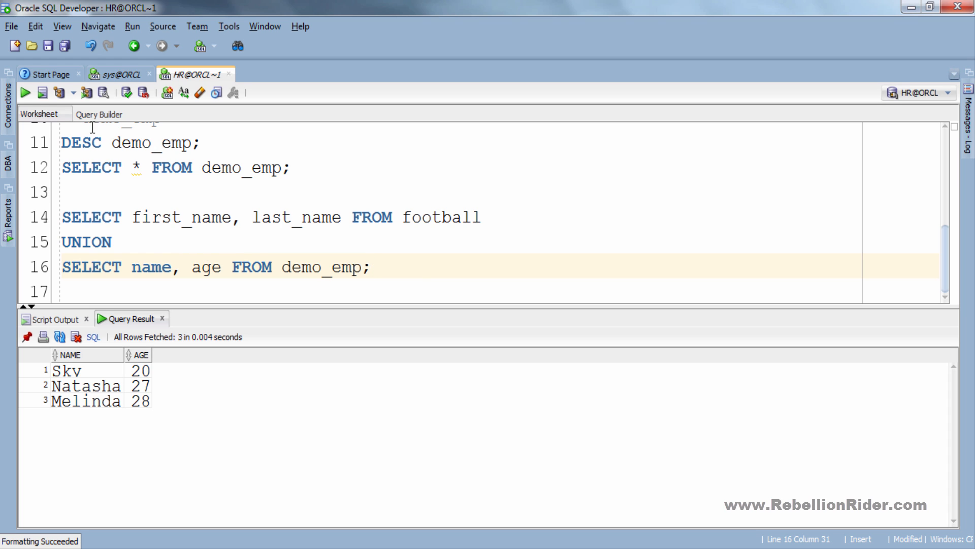
left_click(22, 91)
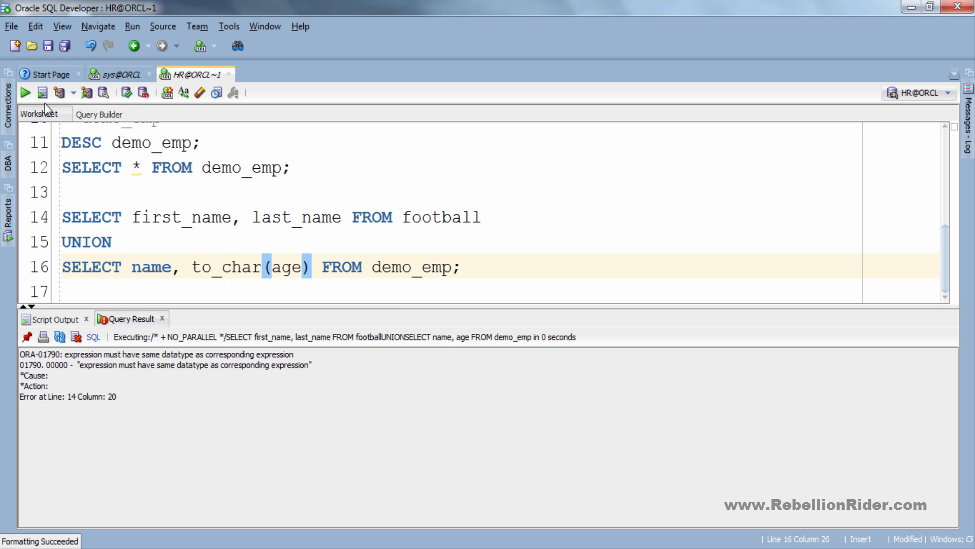
Run the to_char(age) union for six rows, then with only name from demo_emp to get ORA-01789
left_click(22, 91)
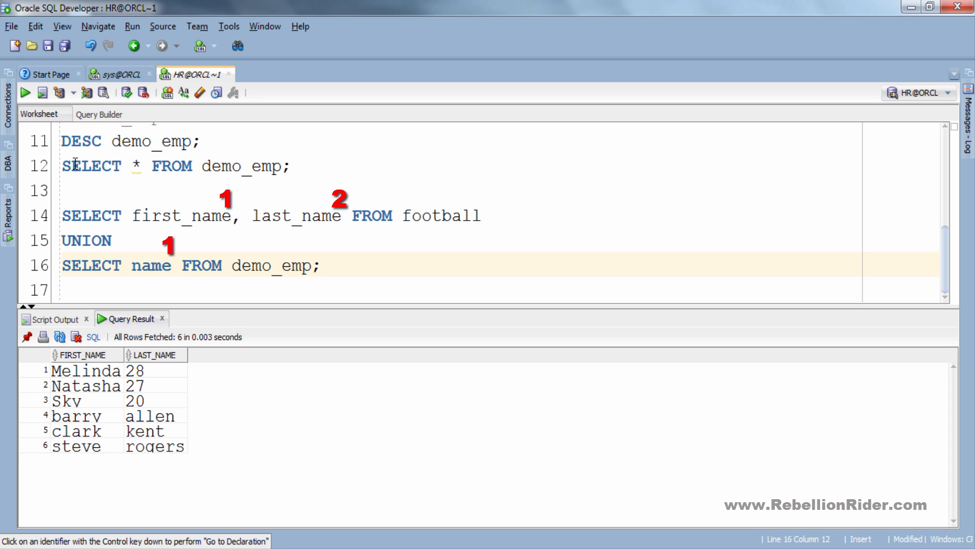
left_click(21, 90)
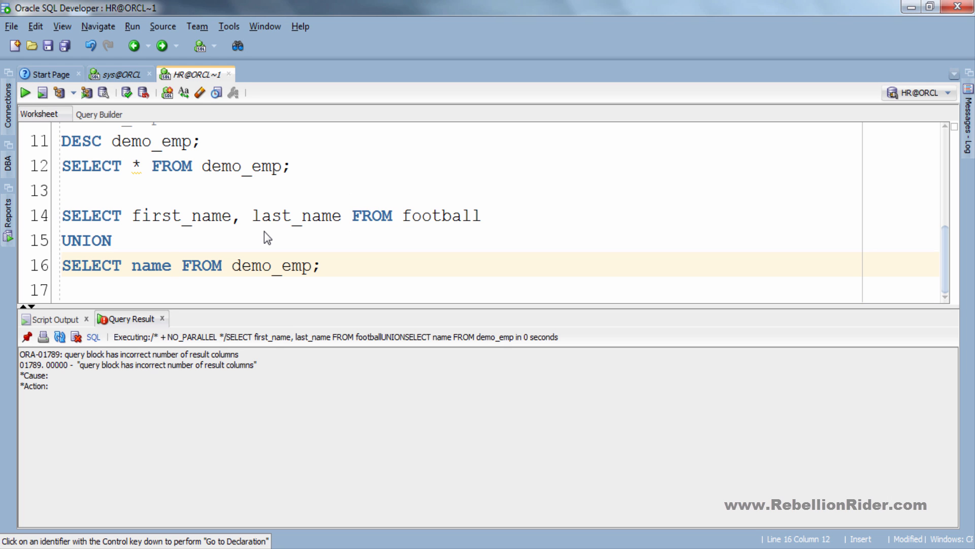
mouse_move(930, 508)
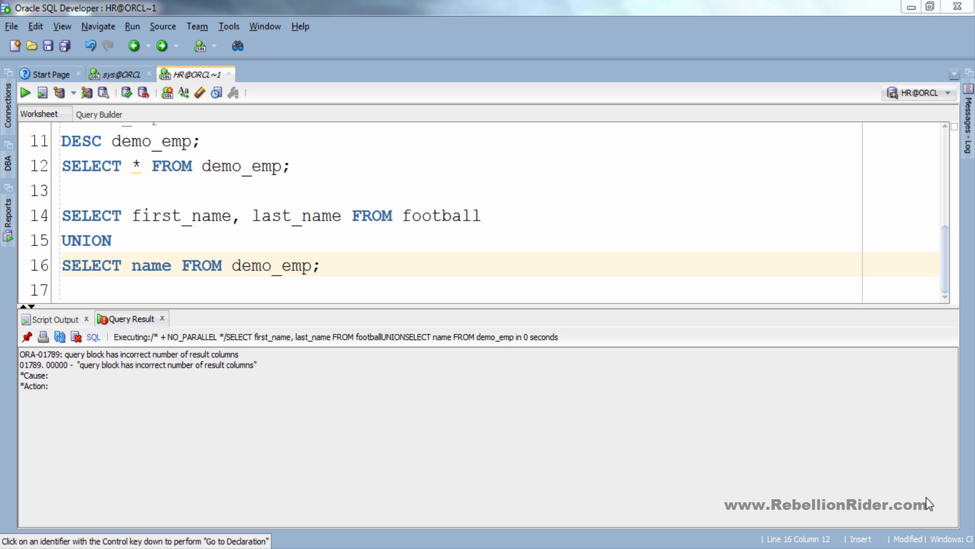